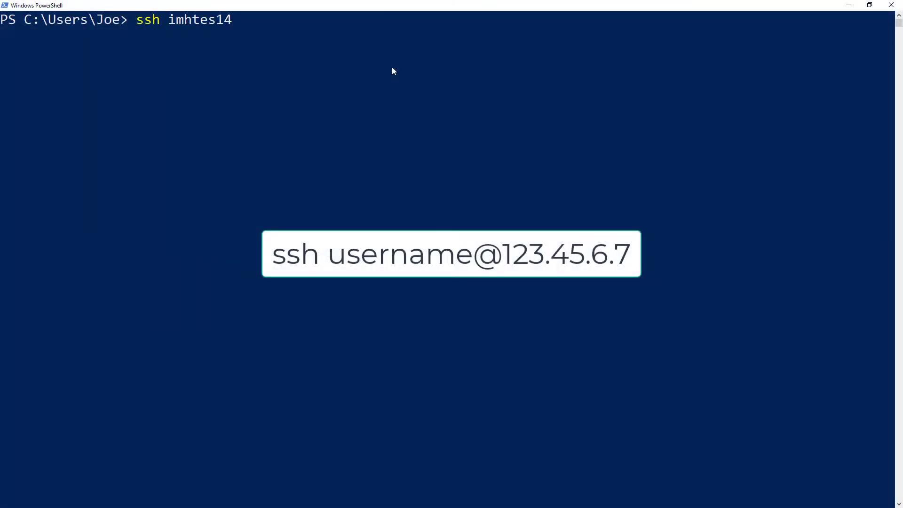
Log in over SSH to the hosting server at 144.208.75.7
{"action": "type", "text": "@144.208.75.7"}
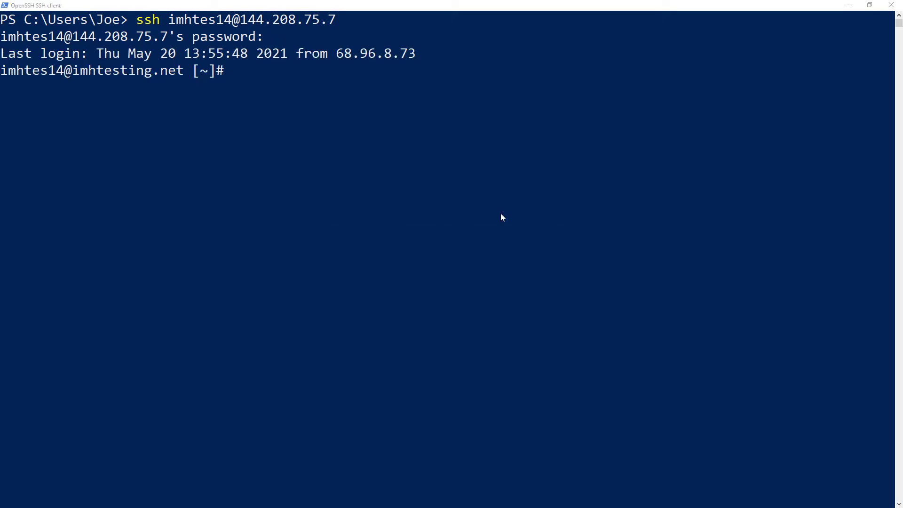
Run mysqldump for imhtes14_wp1 as imhtes14_test into dbbackup-5-20-21.sql with --no-tablespaces
{"action": "type", "text": "mysqldump -u imhtes14_test -p imhtes14_wp1 > dbbackup-5-20-21.sql --no-tablespaces"}
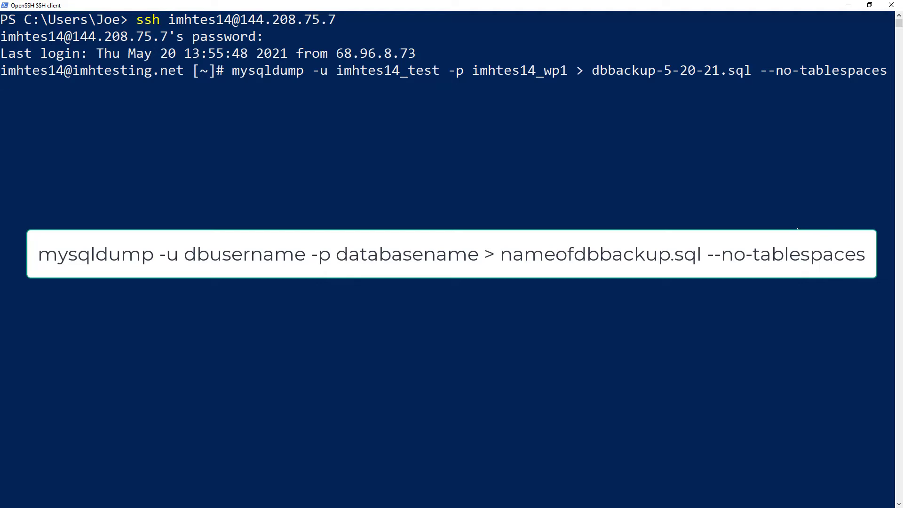
{"action": "key", "text": "Return"}
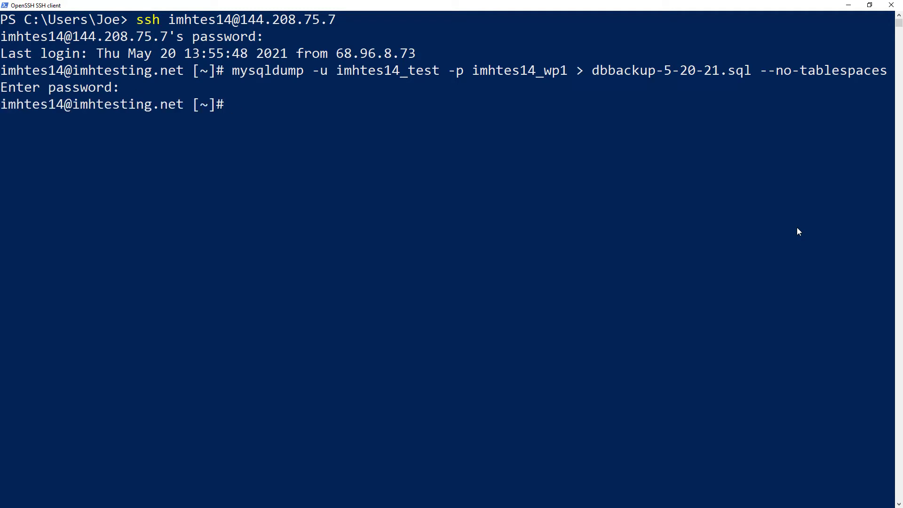
List the home directory with ls and select dbbackup-5-20-21.sql in the output
{"action": "type", "text": "ls"}
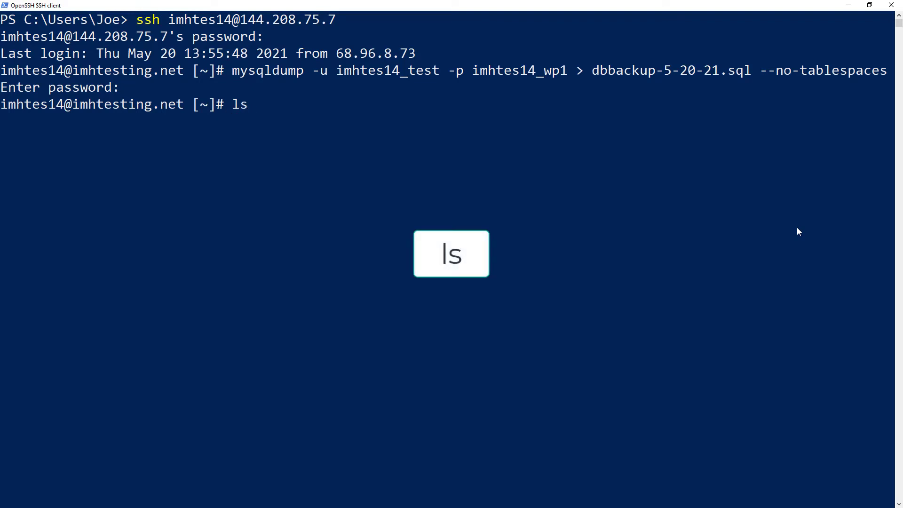
{"action": "key", "text": "enter"}
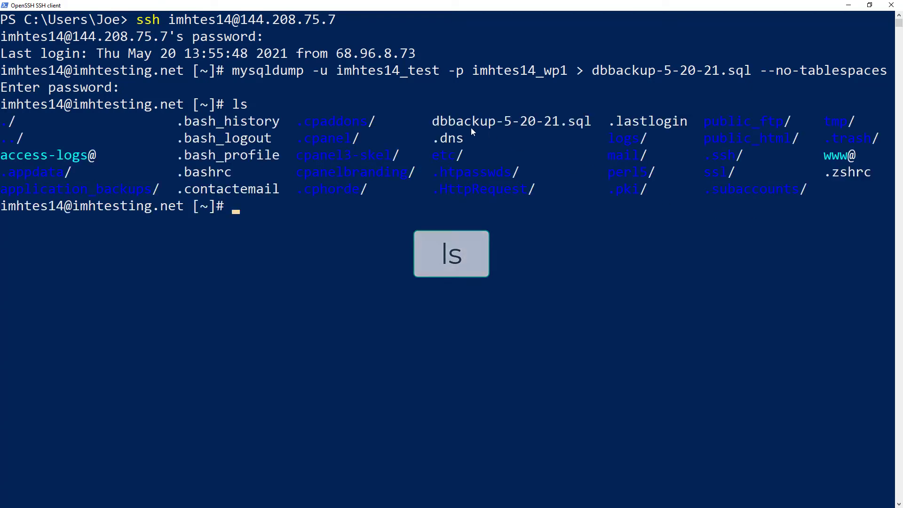
{"action": "double_click", "coordinate": [510, 121]}
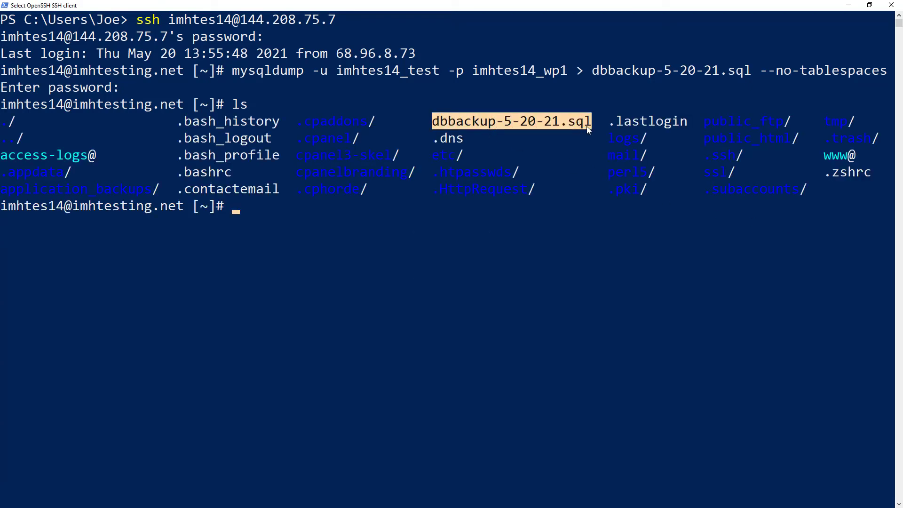